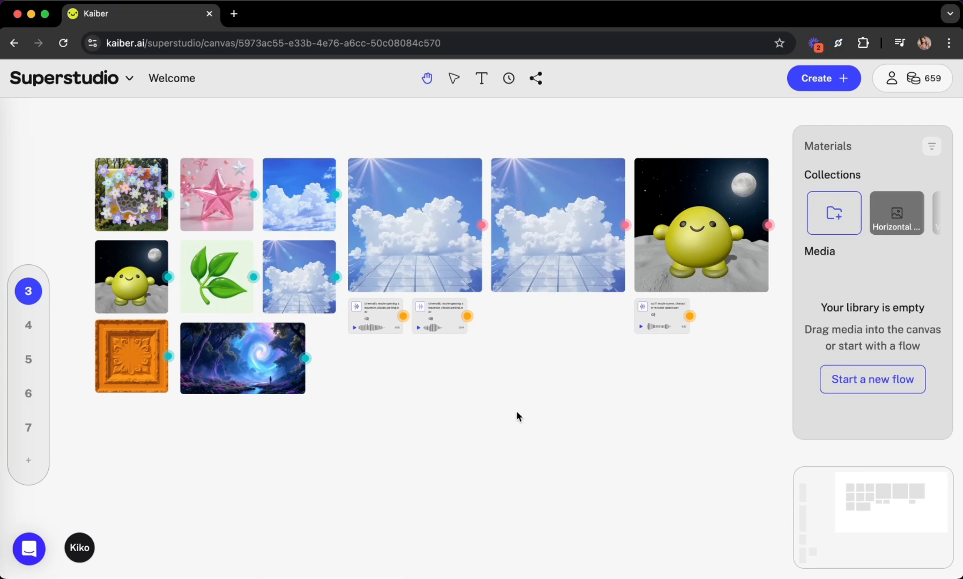
Step: Open and close the Superstudio menu, then start editing the canvas title toward 'Welcome to Superstudio'
{"action": "left_click", "coordinate": [414, 224]}
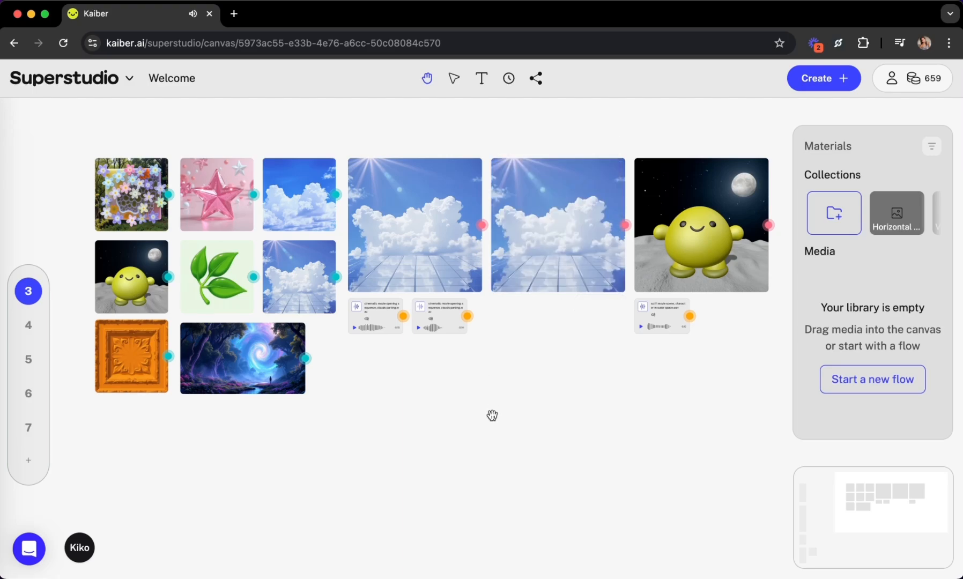
{"action": "mouse_move", "coordinate": [571, 411]}
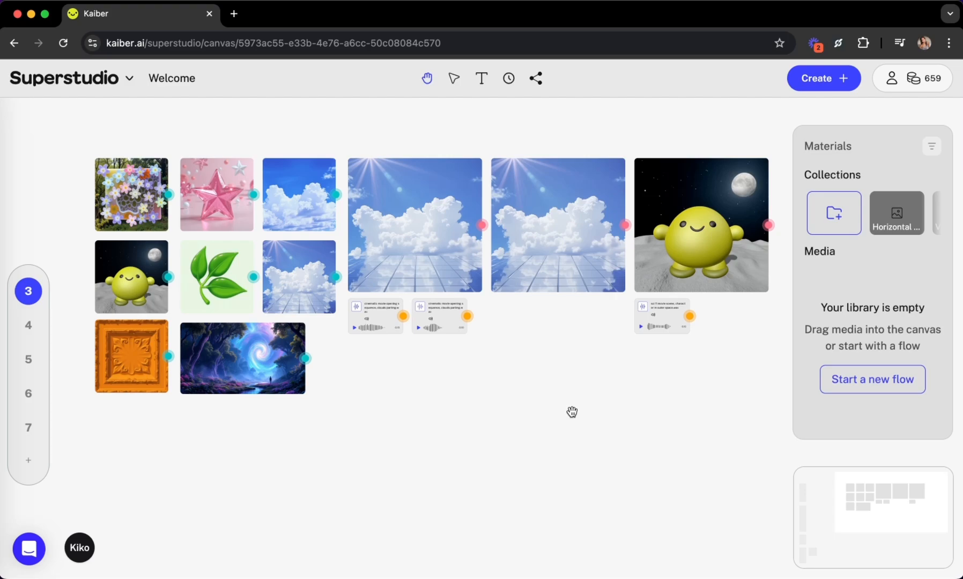
{"action": "mouse_move", "coordinate": [479, 379]}
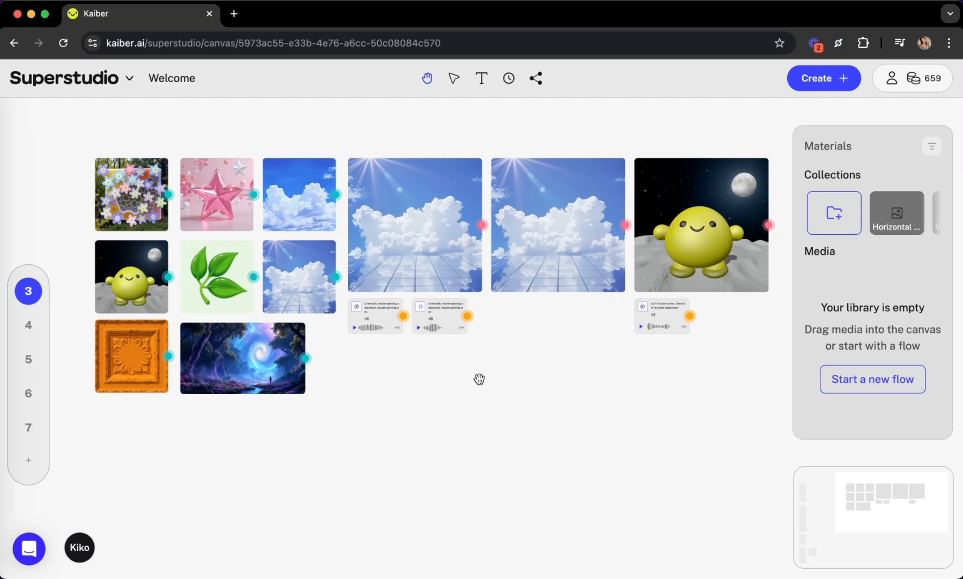
{"action": "mouse_move", "coordinate": [150, 474]}
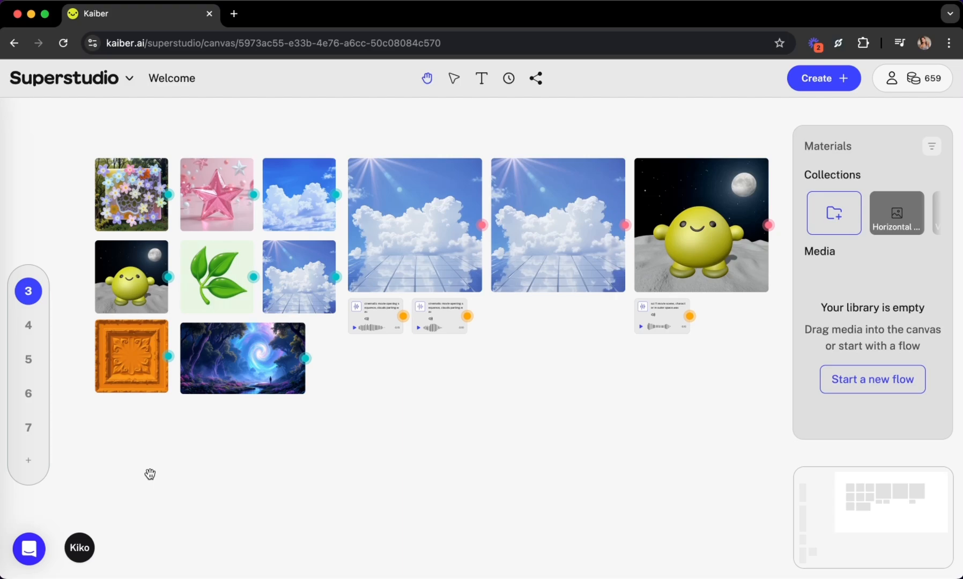
{"action": "mouse_move", "coordinate": [81, 126]}
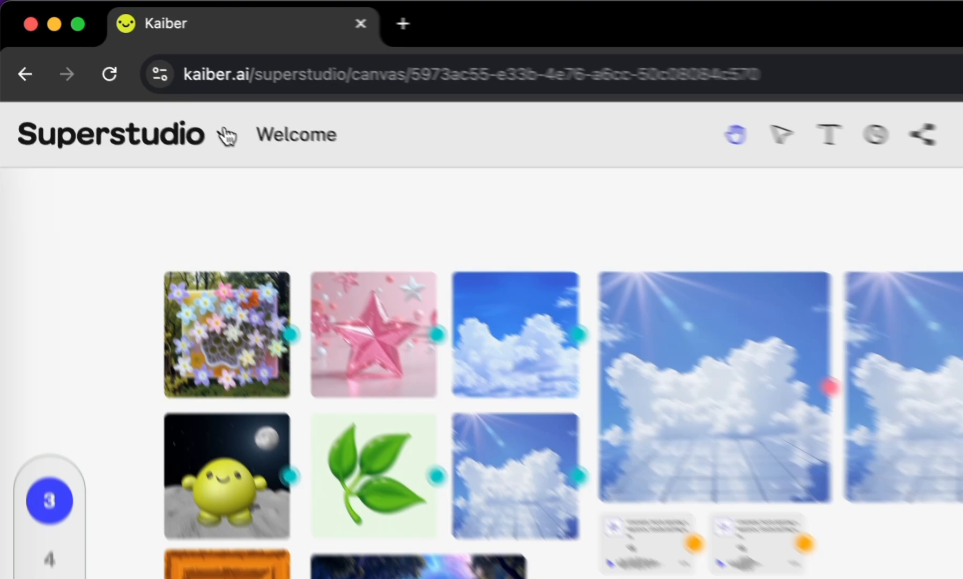
{"action": "left_click", "coordinate": [111, 134]}
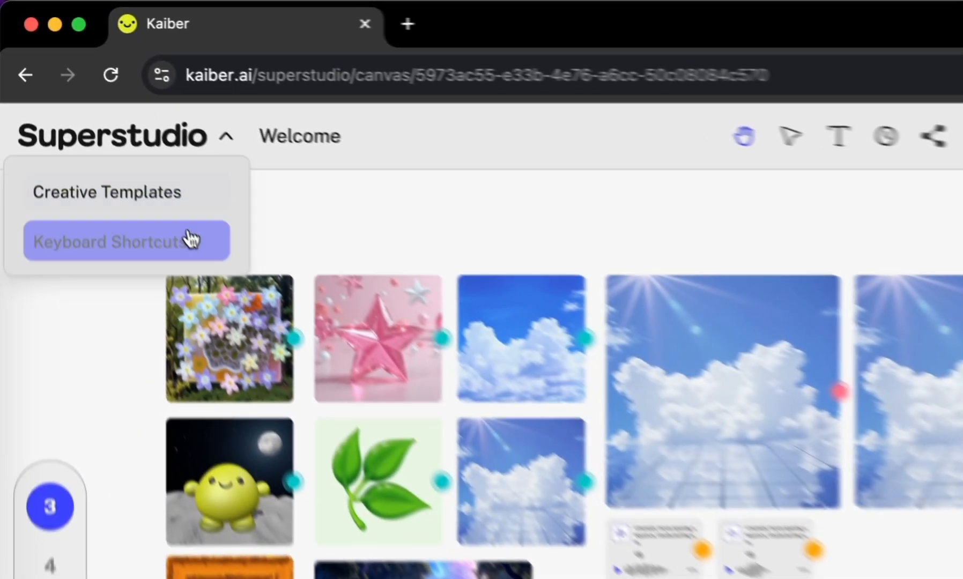
{"action": "left_click", "coordinate": [125, 241]}
{"action": "type", "text": " to Superstu"}
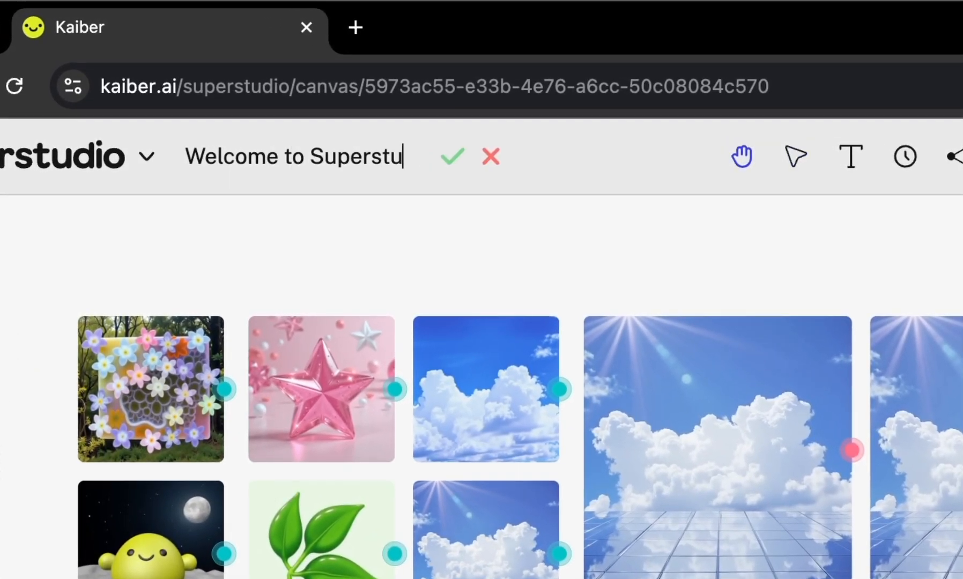
Step: Confirm the new canvas title 'Welcome to Superstudio!' with the green checkmark
{"action": "left_click", "coordinate": [452, 156]}
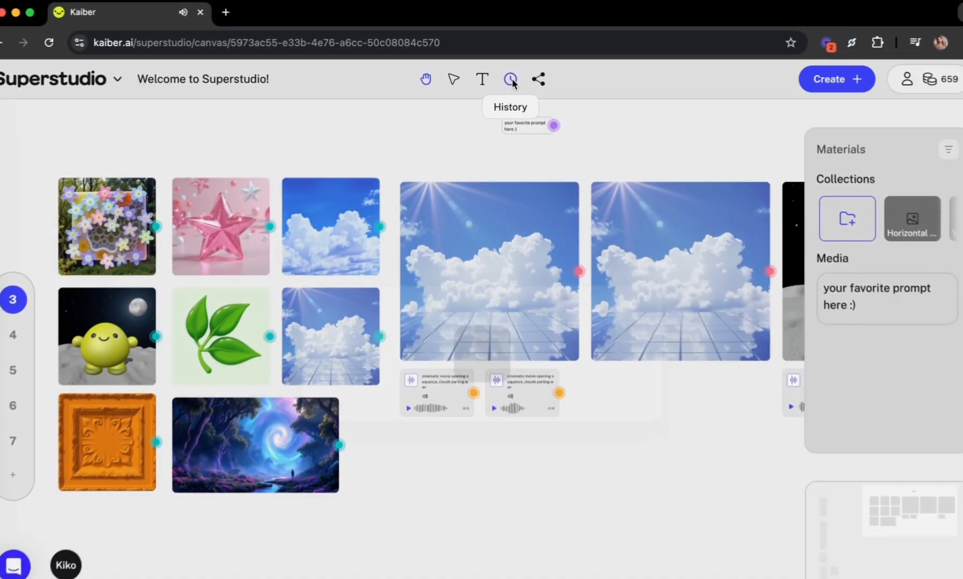
Step: Copy the duplicate-canvas share link from the Share dialog and close the dialog
{"action": "left_click", "coordinate": [509, 78]}
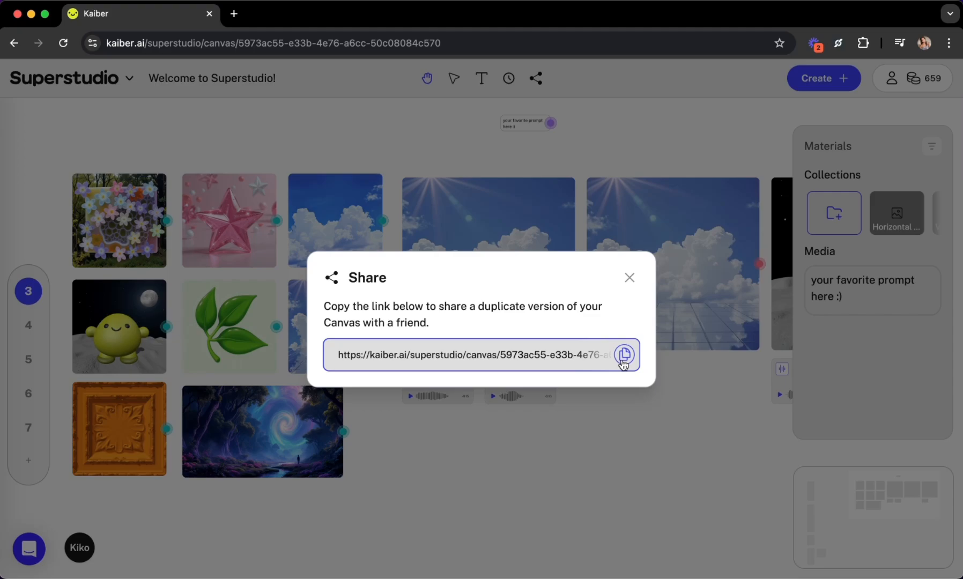
{"action": "left_click", "coordinate": [624, 355]}
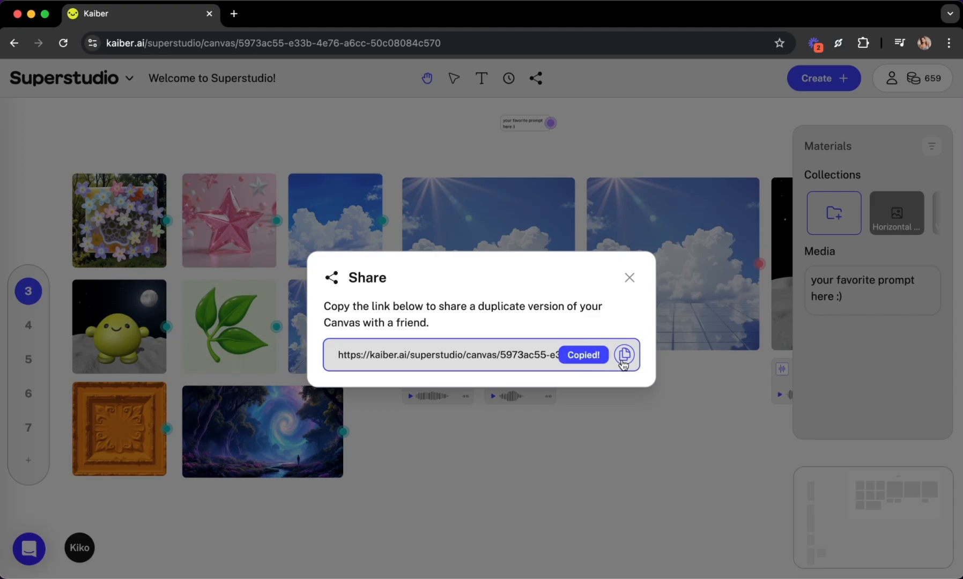
{"action": "left_click", "coordinate": [629, 277]}
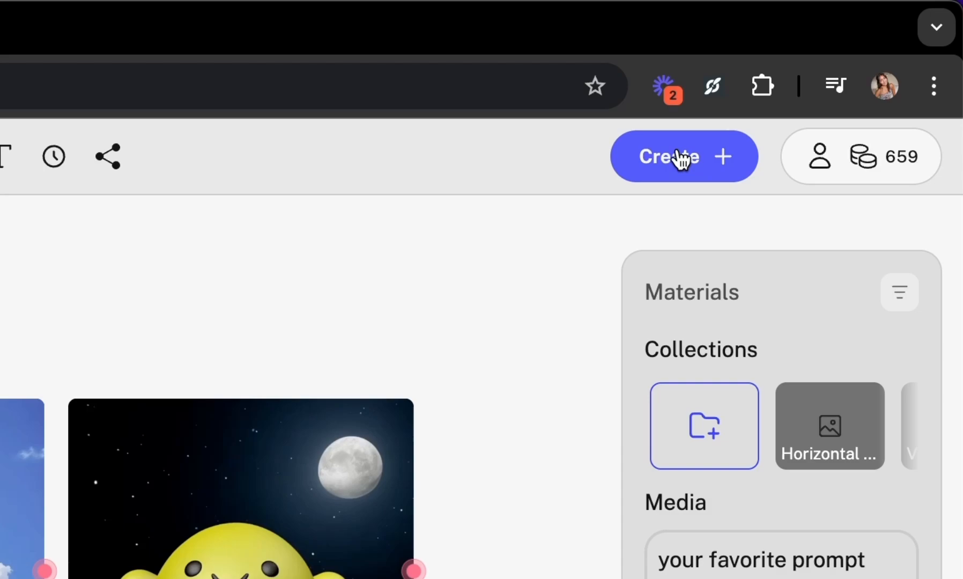
{"action": "mouse_move", "coordinate": [710, 160]}
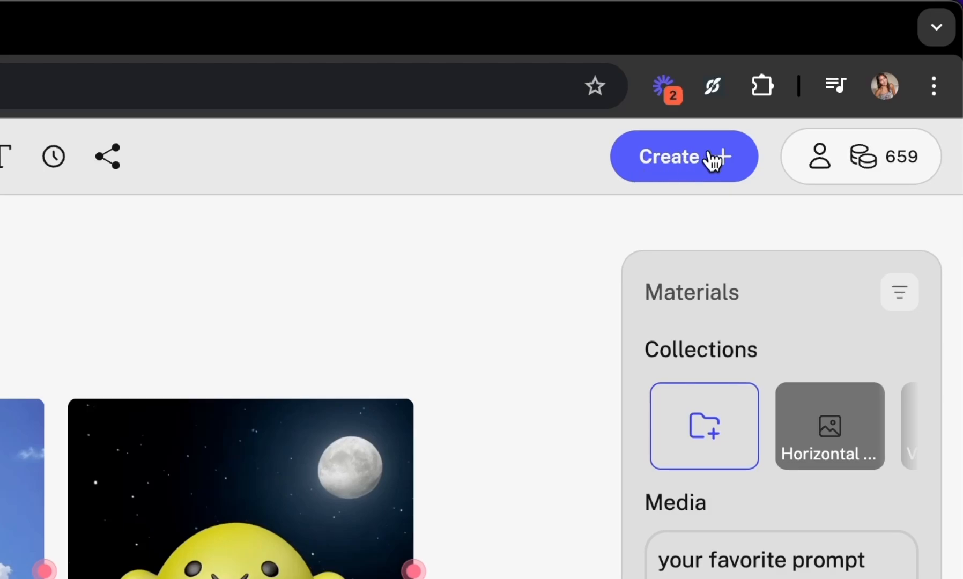
{"action": "mouse_move", "coordinate": [625, 224]}
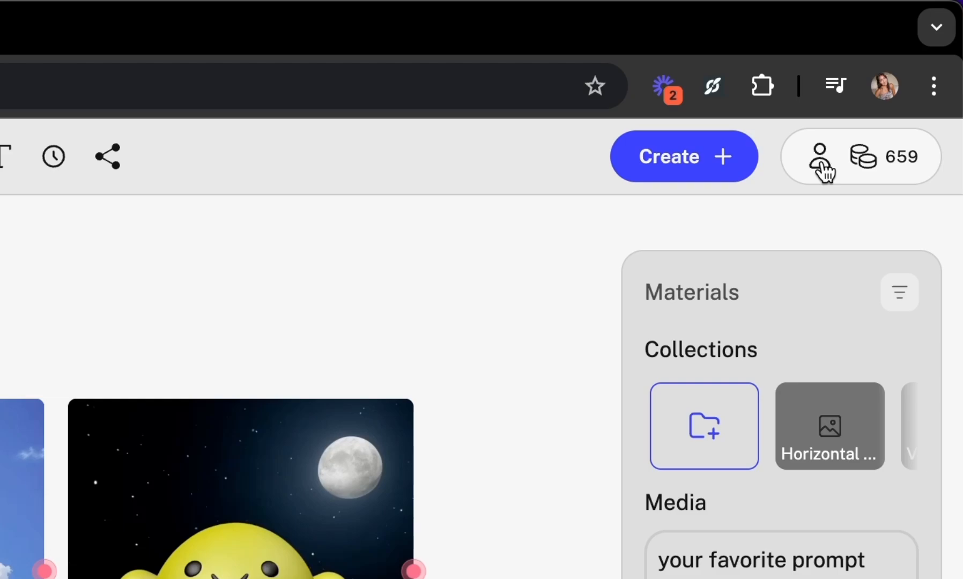
{"action": "left_click", "coordinate": [822, 156]}
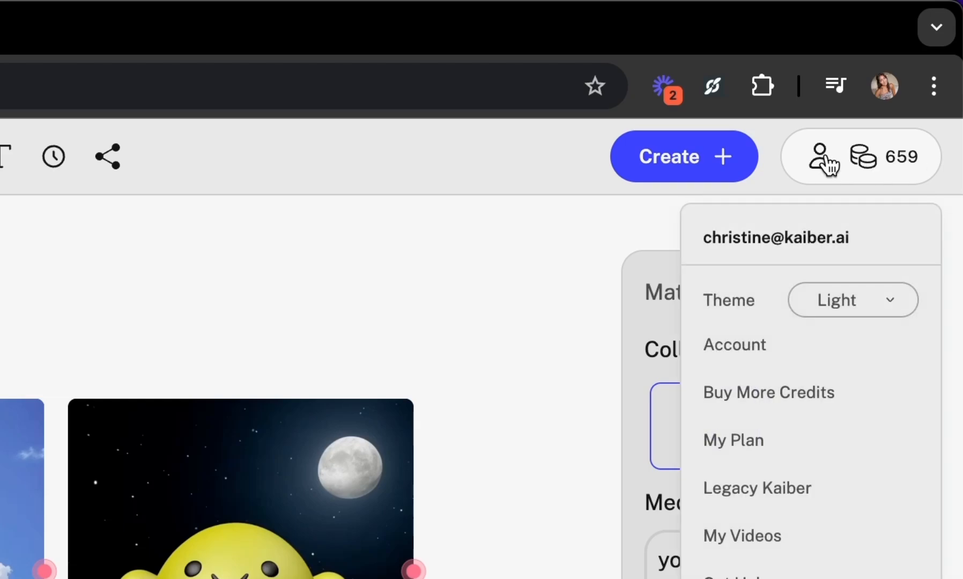
{"action": "left_click", "coordinate": [851, 300]}
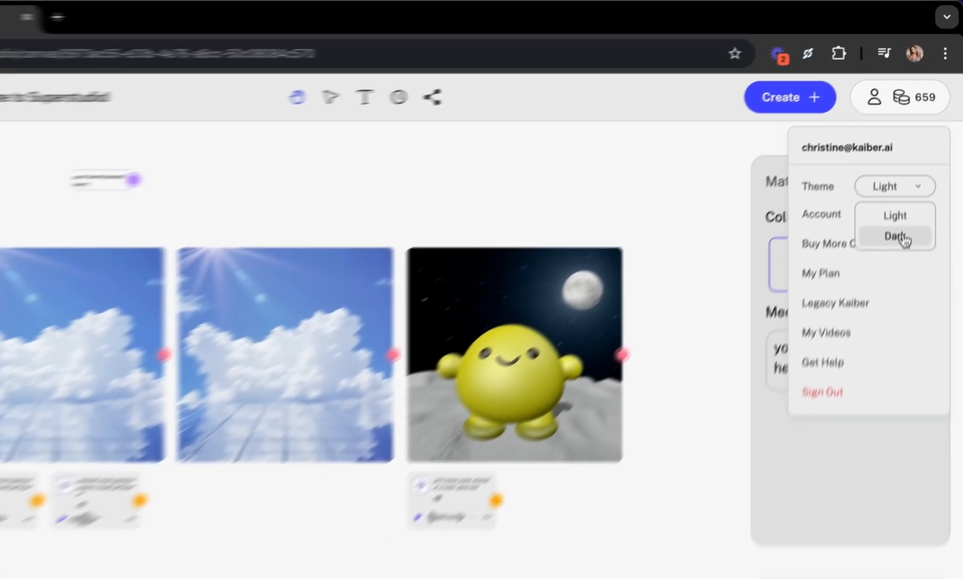
{"action": "left_click", "coordinate": [894, 236]}
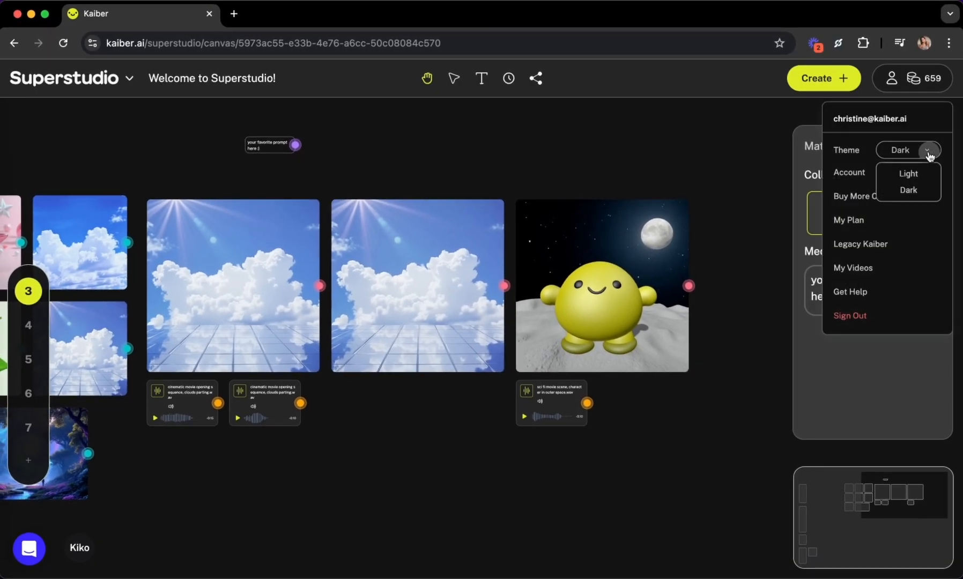
{"action": "left_click", "coordinate": [911, 174]}
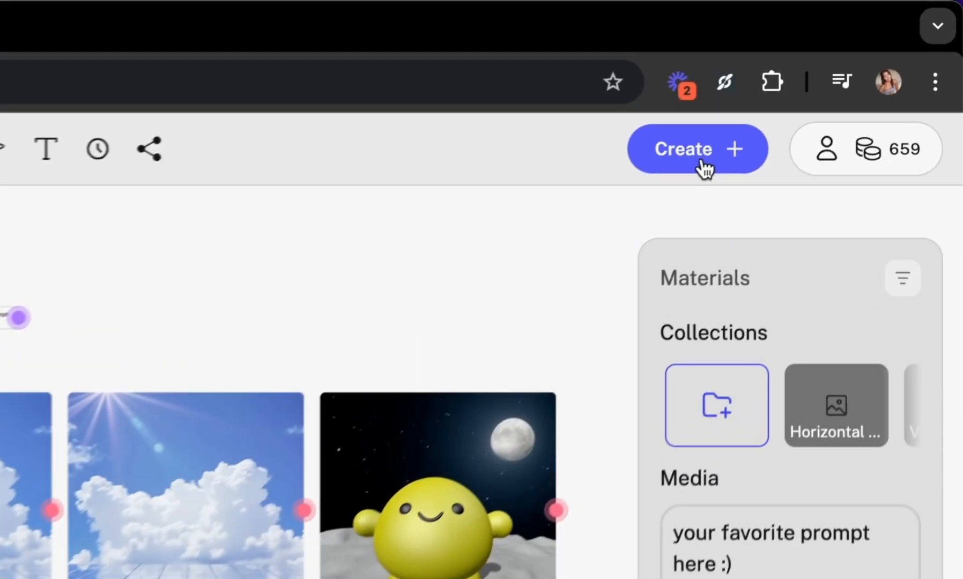
Step: Filter the Explore catalog to Image Flows and place the Image Lab flow on the canvas
{"action": "left_click", "coordinate": [697, 148]}
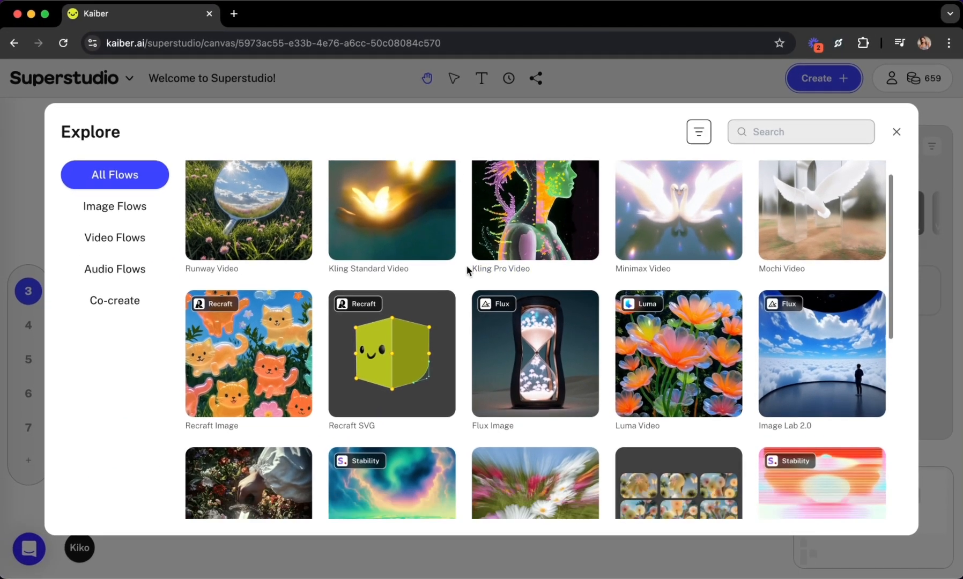
{"action": "scroll", "scroll_direction": "down", "scroll_amount": 3}
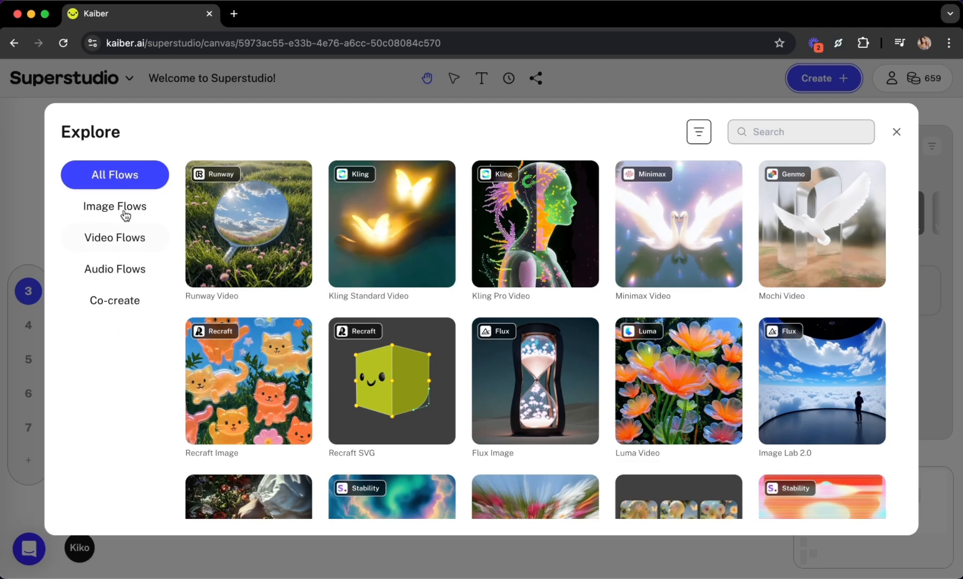
{"action": "left_click", "coordinate": [114, 206]}
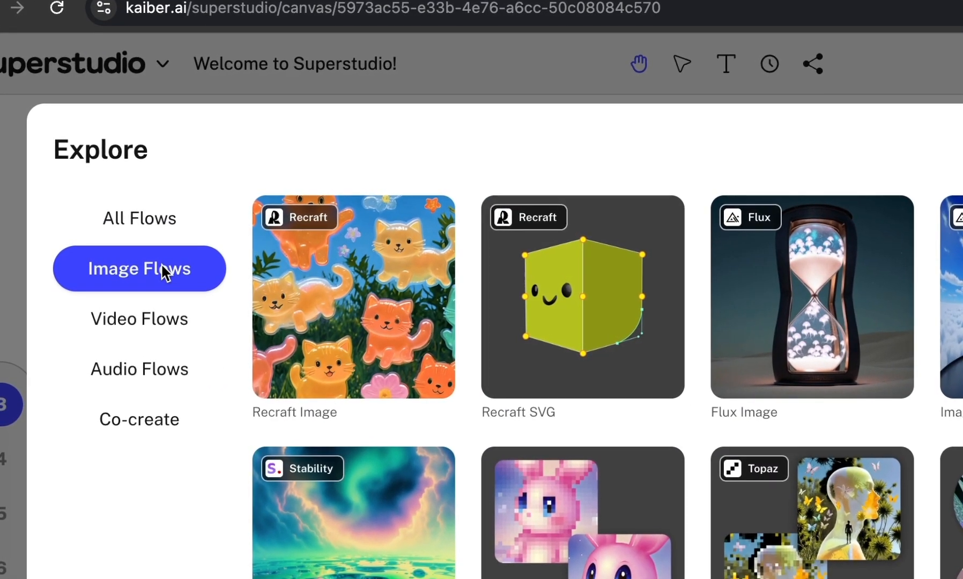
{"action": "scroll", "scroll_direction": "down", "scroll_amount": 3}
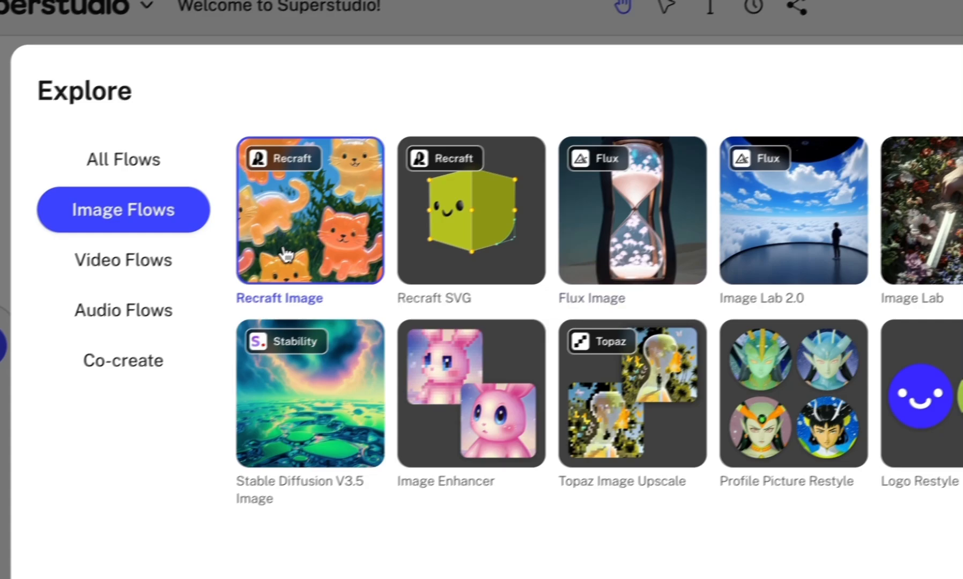
{"action": "left_click", "coordinate": [123, 258]}
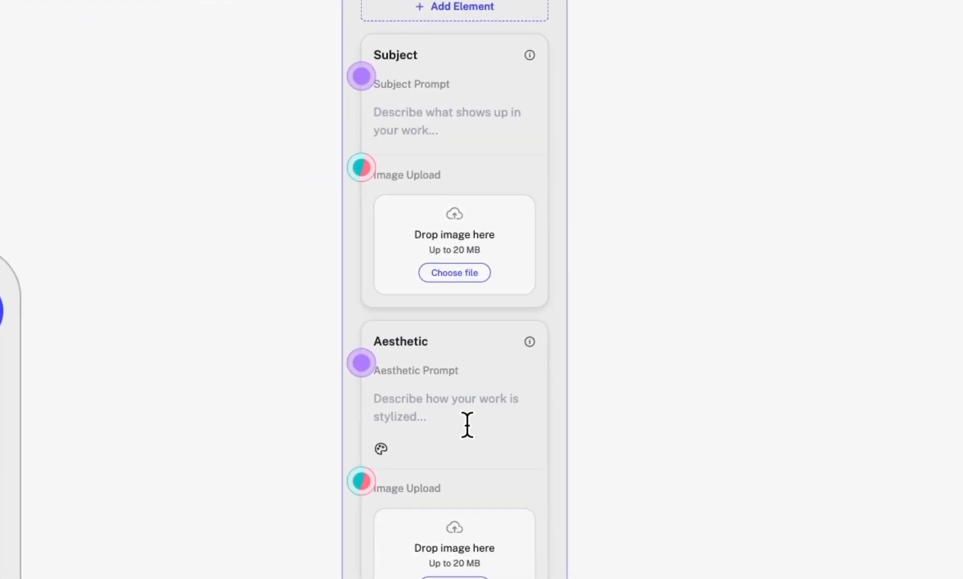
Step: Add a Stencil element to Image Lab and load the Superstudio logo into it
{"action": "left_click", "coordinate": [503, 271]}
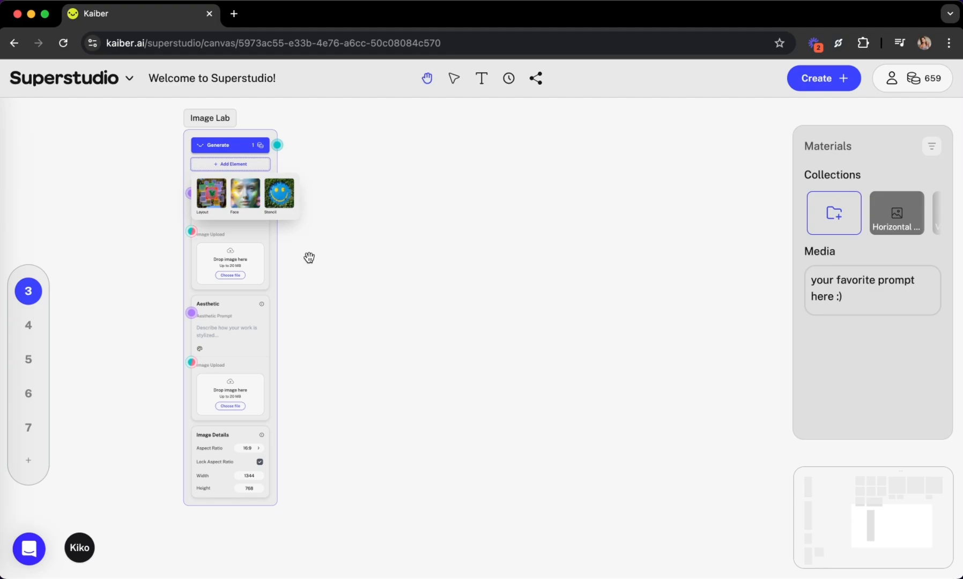
{"action": "mouse_move", "coordinate": [296, 219]}
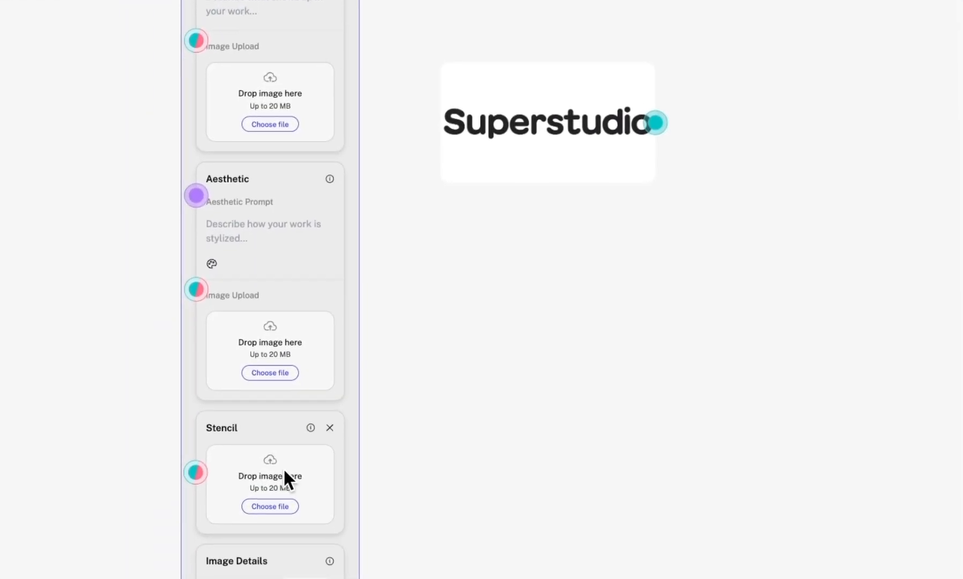
{"action": "left_click", "coordinate": [546, 120]}
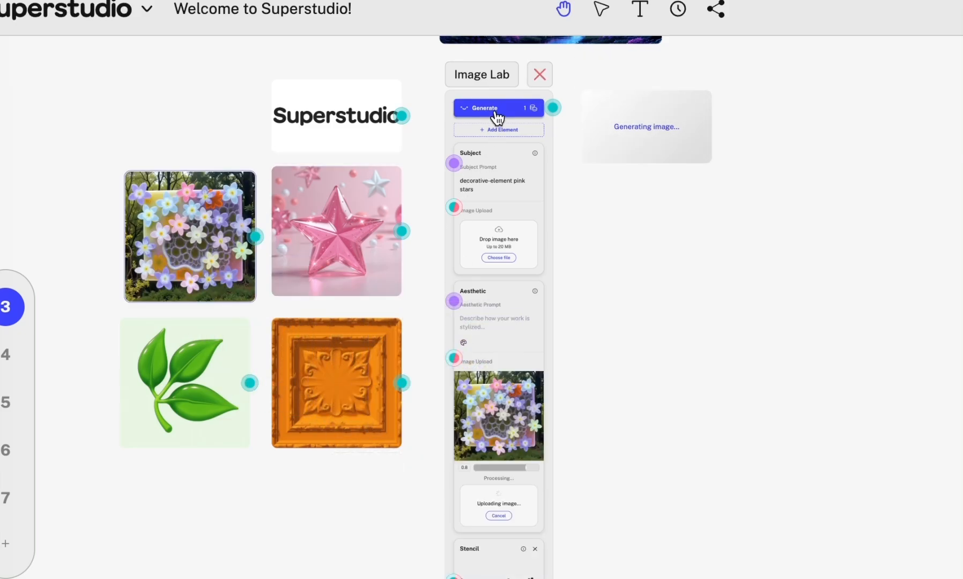
Step: Generate pink, iridescent, orange embossed and green leafy Superstudio logo images from Image Lab
{"action": "left_click", "coordinate": [497, 108]}
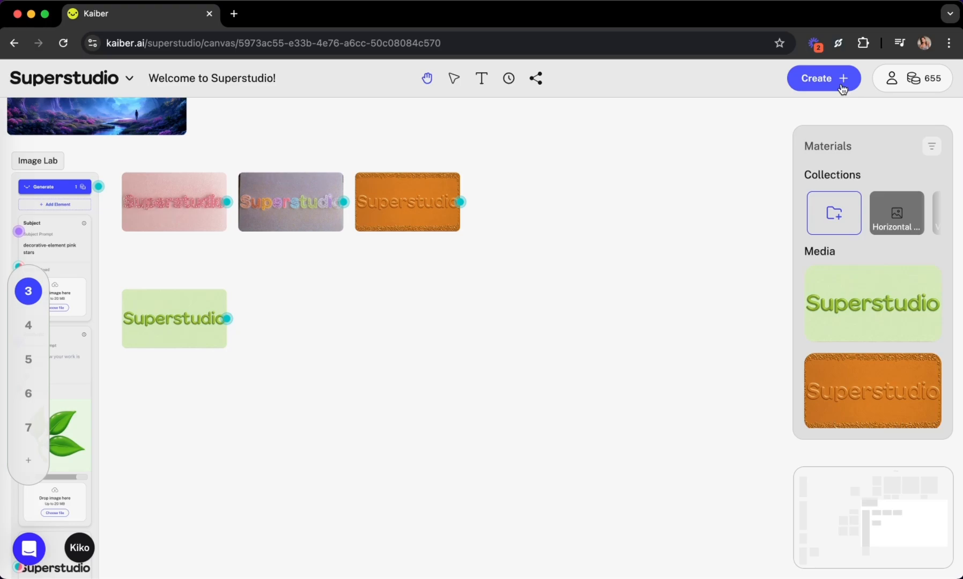
Step: Add a Luma Video flow morphing the green logo into the orange logo
{"action": "left_click", "coordinate": [823, 78]}
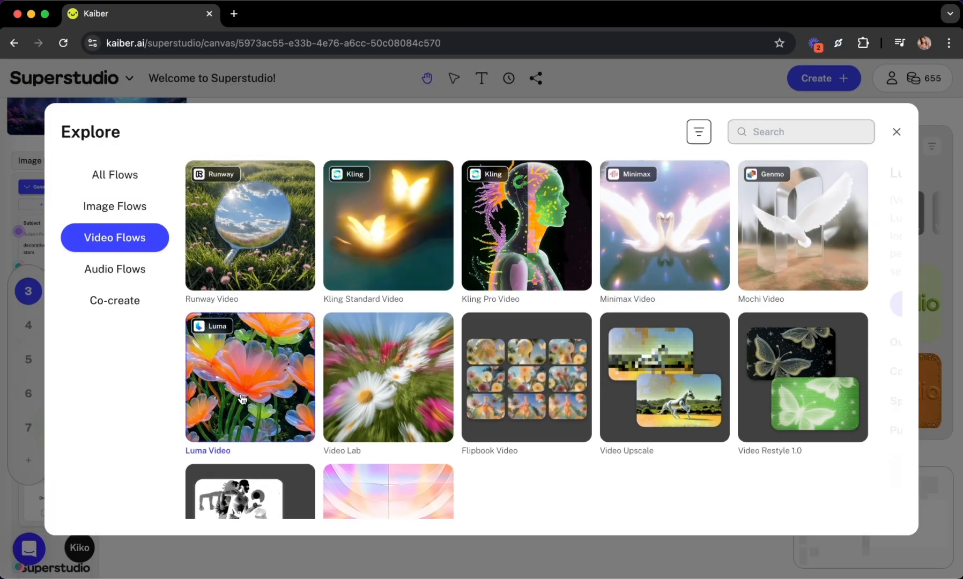
{"action": "left_click", "coordinate": [249, 377]}
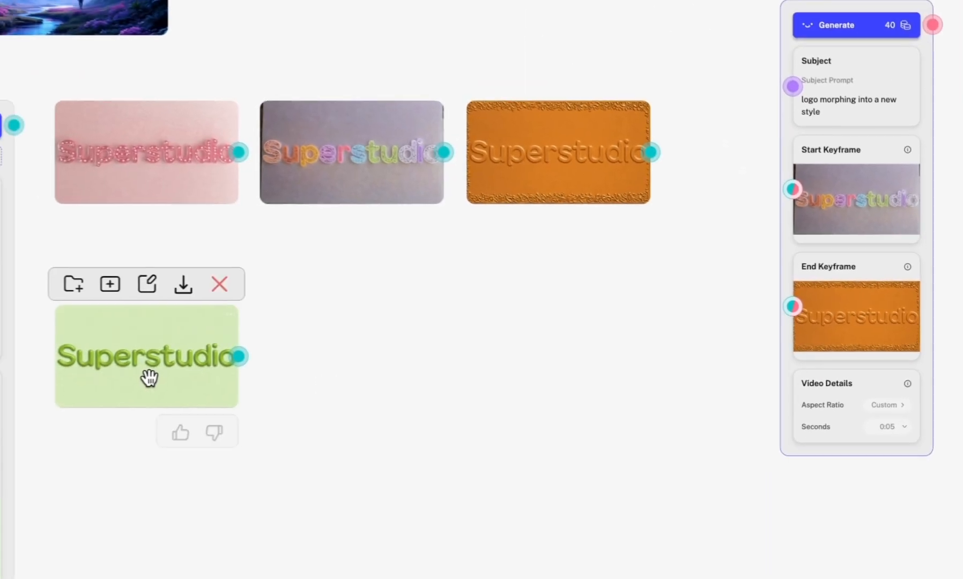
{"action": "left_click", "coordinate": [854, 25]}
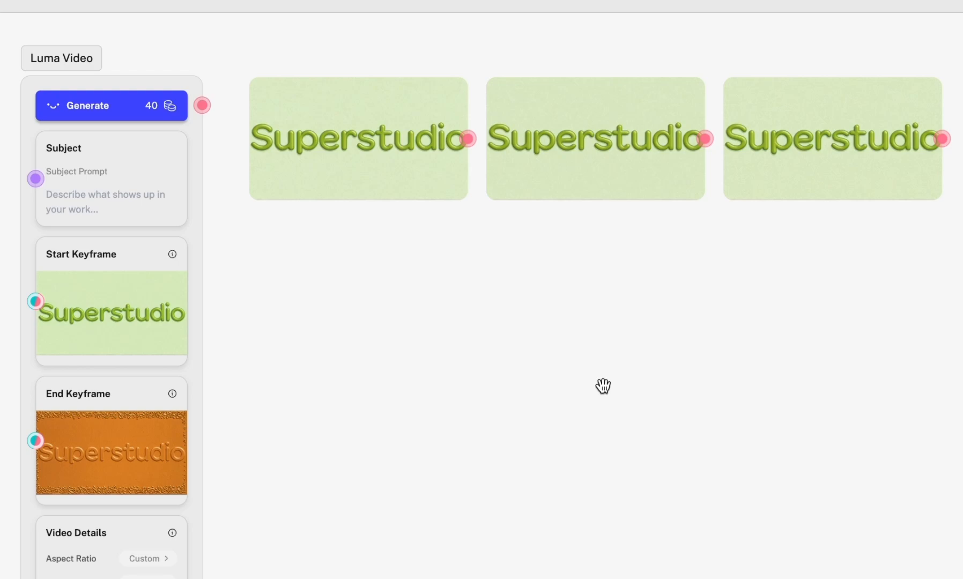
{"action": "mouse_move", "coordinate": [234, 297]}
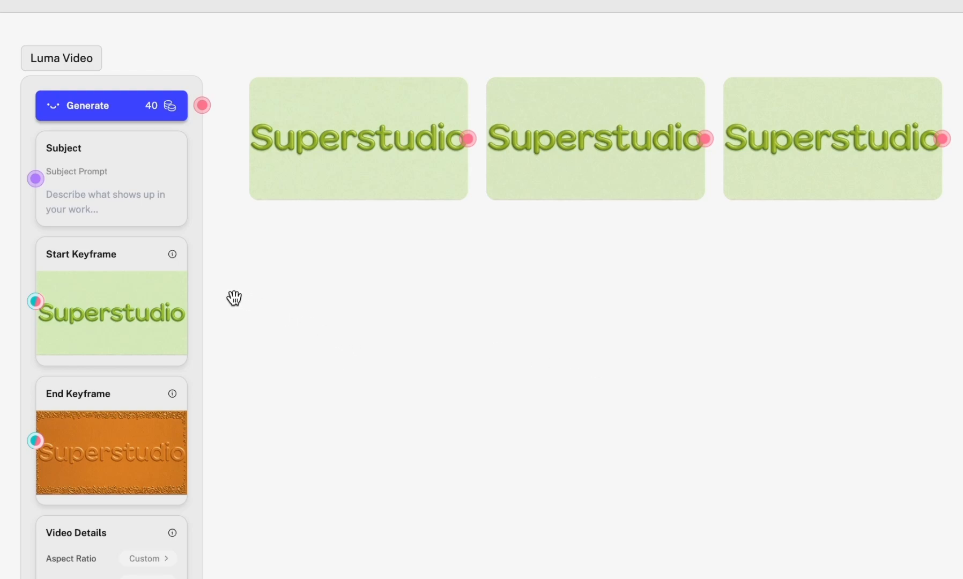
{"action": "mouse_move", "coordinate": [367, 284]}
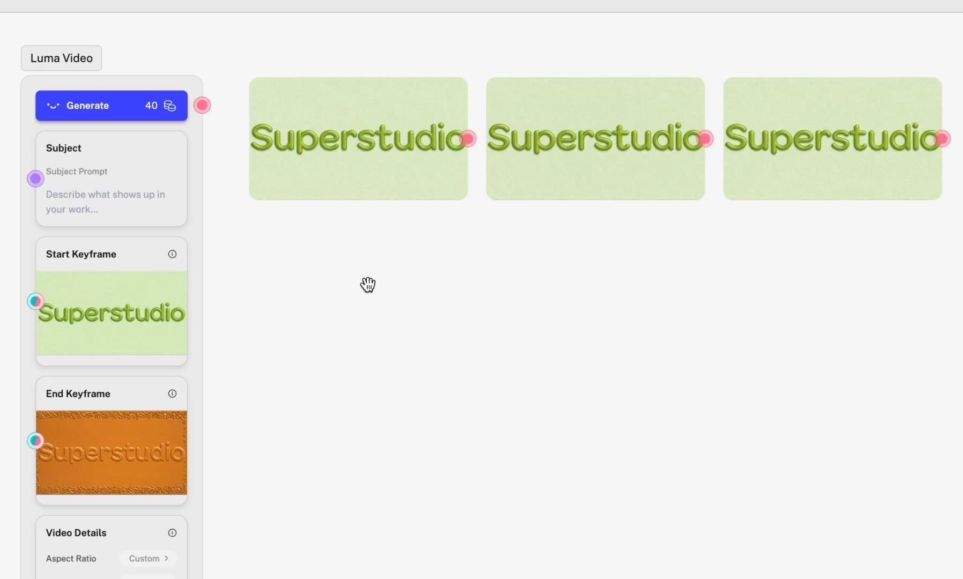
{"action": "left_click", "coordinate": [358, 138]}
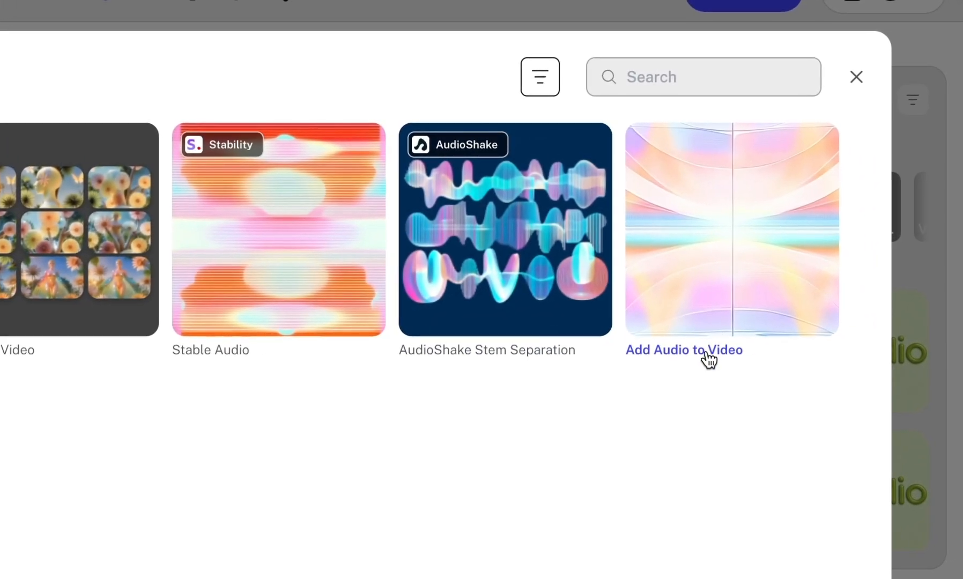
Step: Close the Explore catalog to return to the logo images and morph clips
{"action": "left_click", "coordinate": [684, 350]}
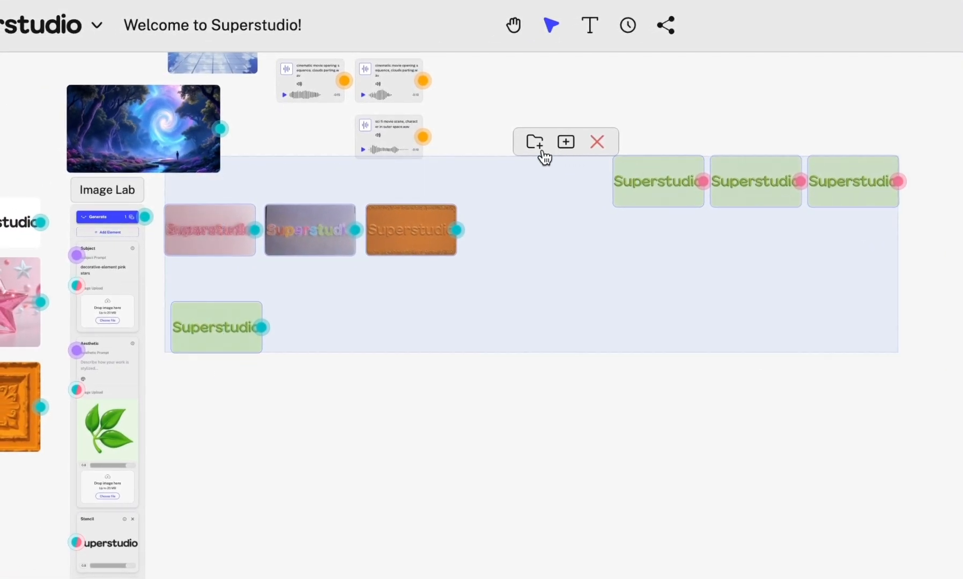
Step: Create a collection from the selected logos and name it 'Superstudio logo explorations'
{"action": "left_click", "coordinate": [532, 141]}
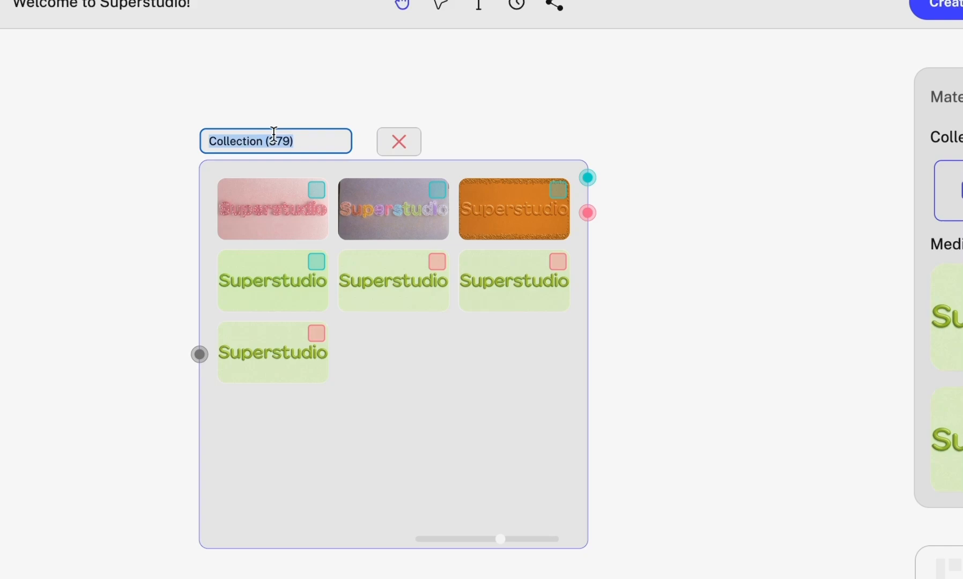
{"action": "type", "text": "Superstudio logo explorations"}
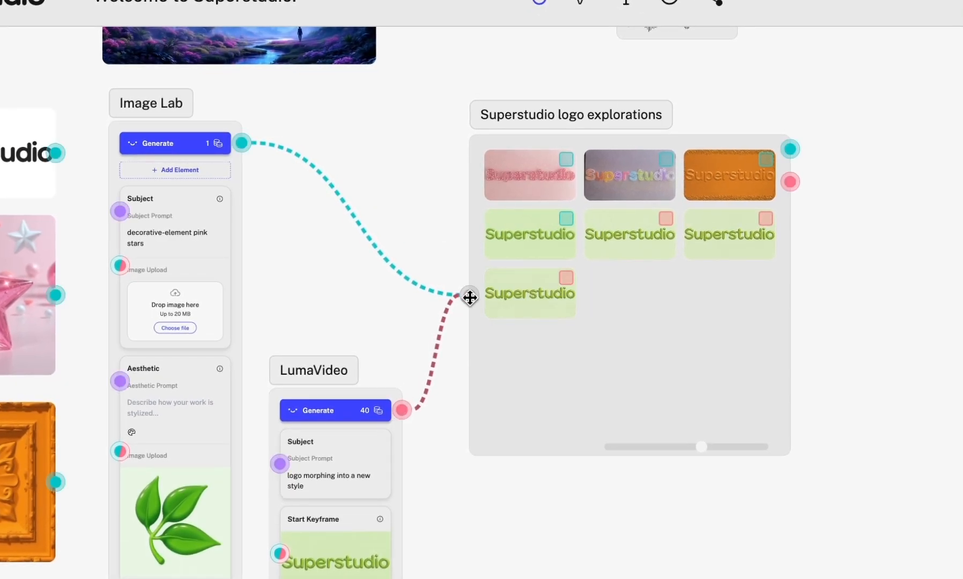
Step: Run Image Lab and LumaVideo again so new logo images and videos land in the collection
{"action": "left_click", "coordinate": [157, 144]}
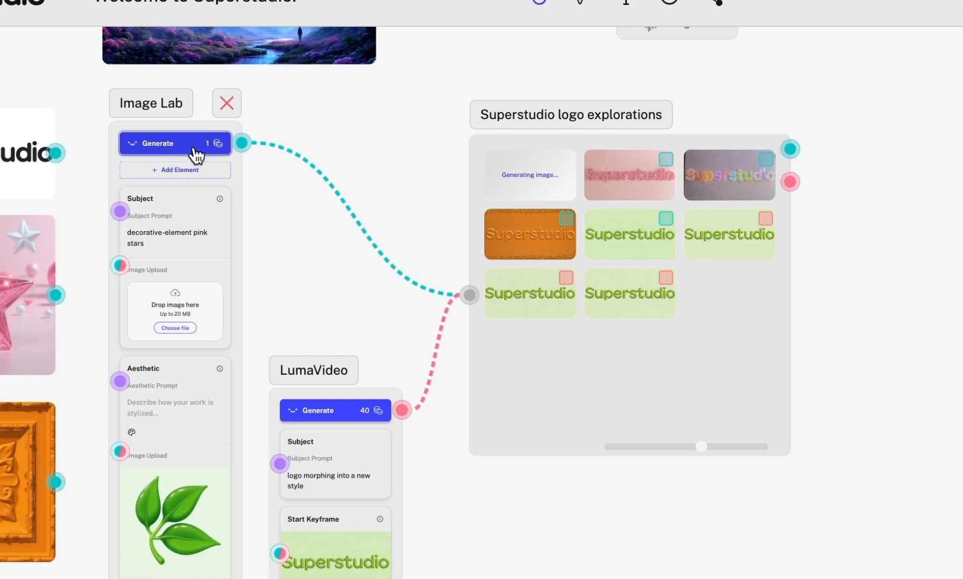
{"action": "left_click", "coordinate": [334, 410]}
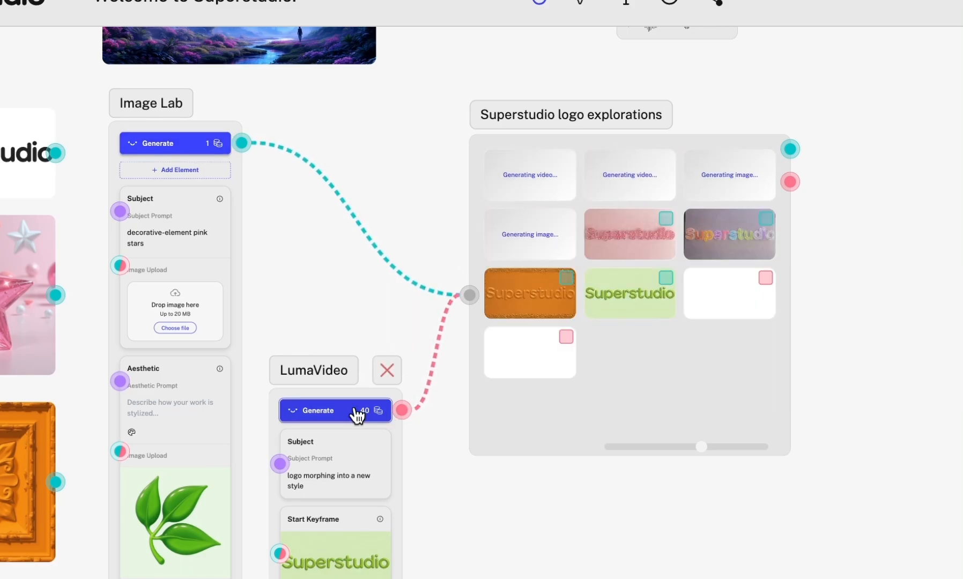